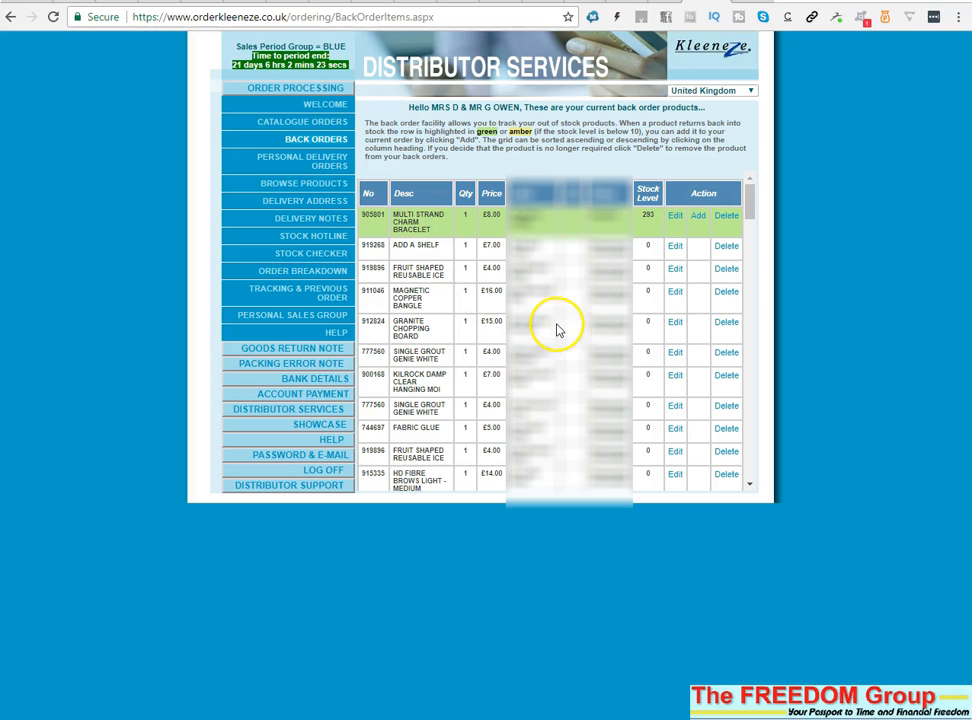
pyautogui.moveTo(489, 325)
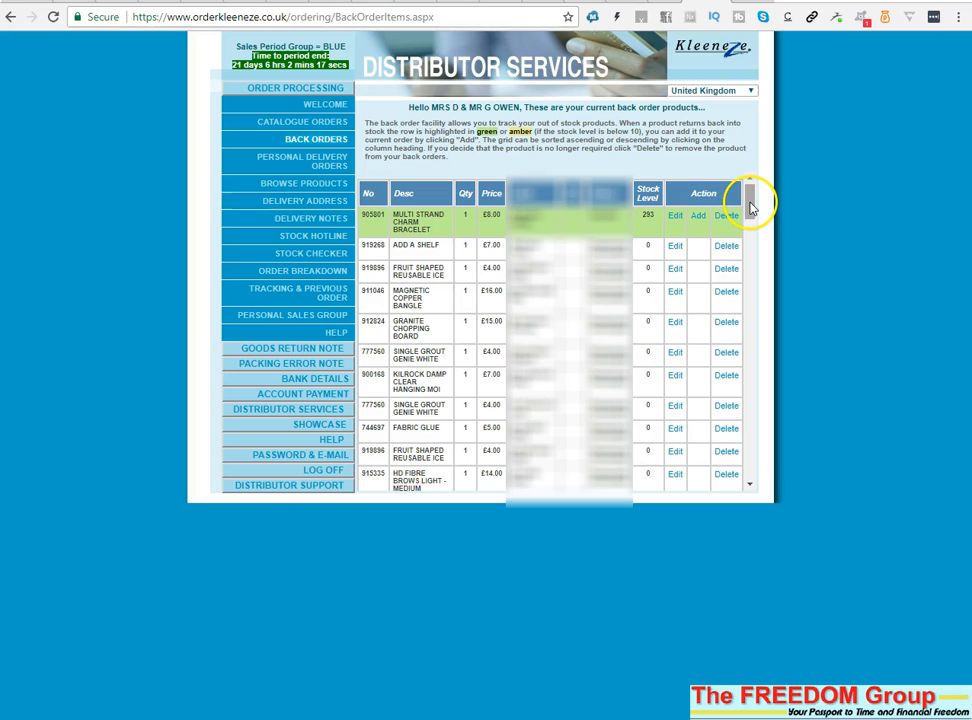
# Step: Paste the copied back-order table into cell A1 via the right-click menu
pyautogui.scroll(-3)
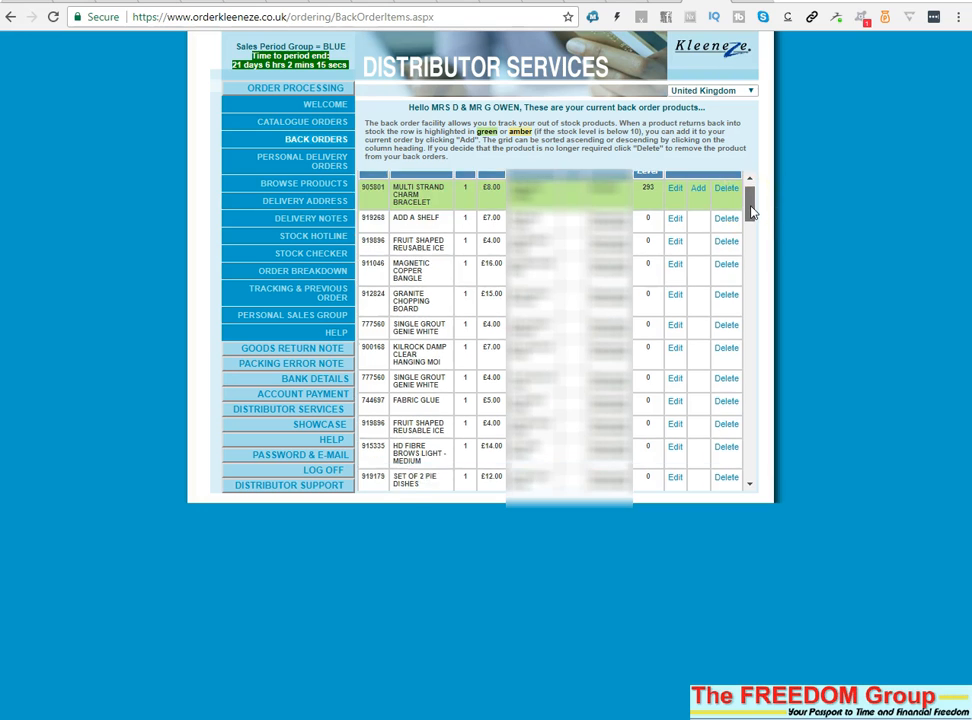
pyautogui.scroll(-3)
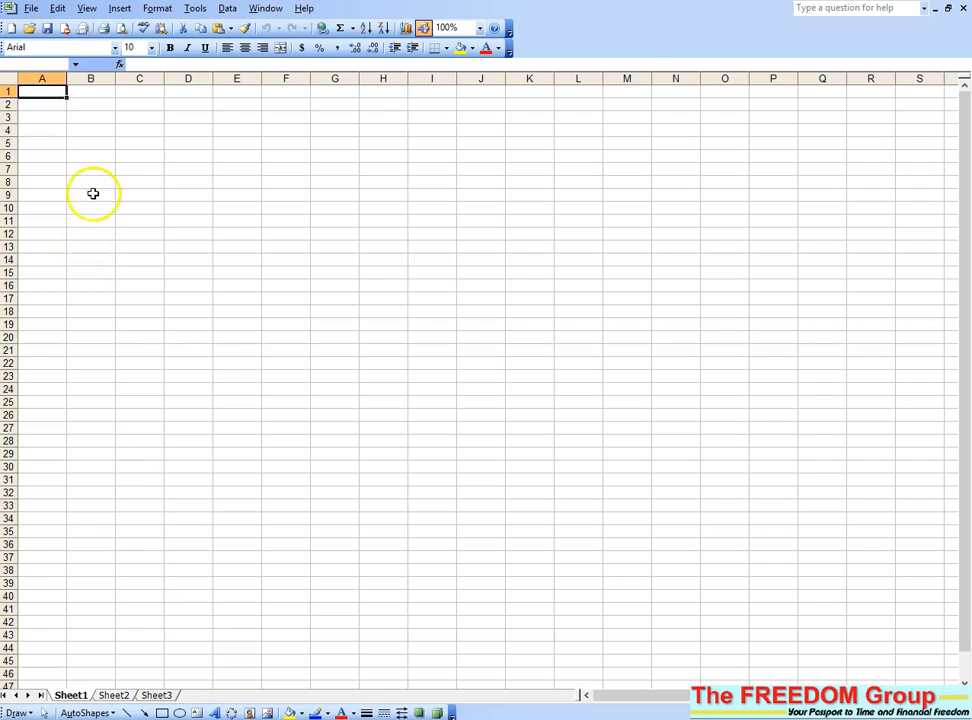
pyautogui.rightClick(42, 91)
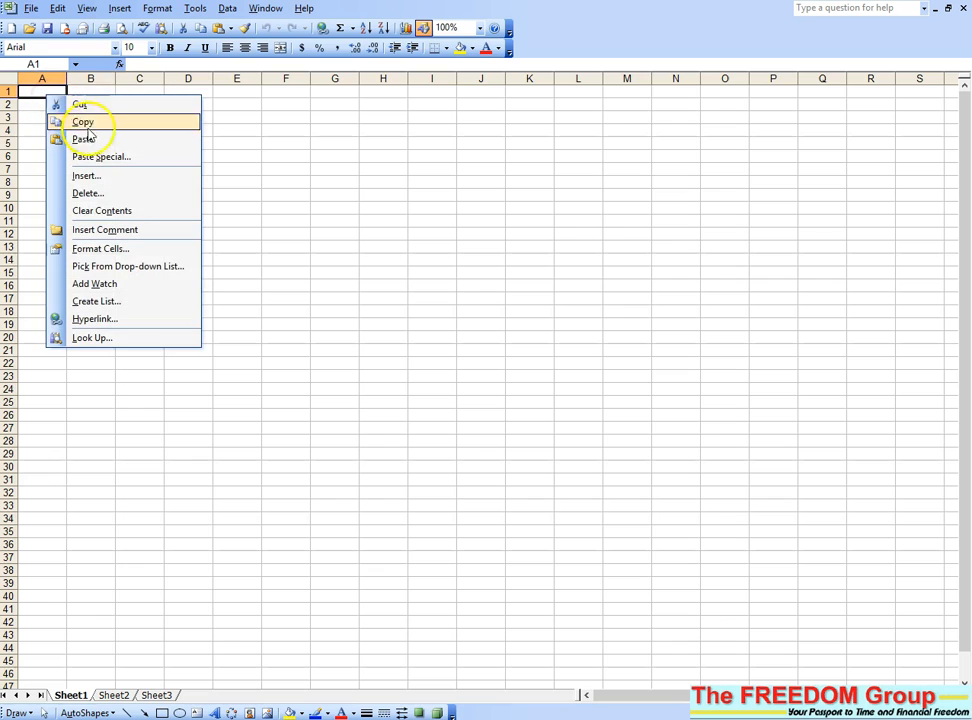
pyautogui.click(84, 139)
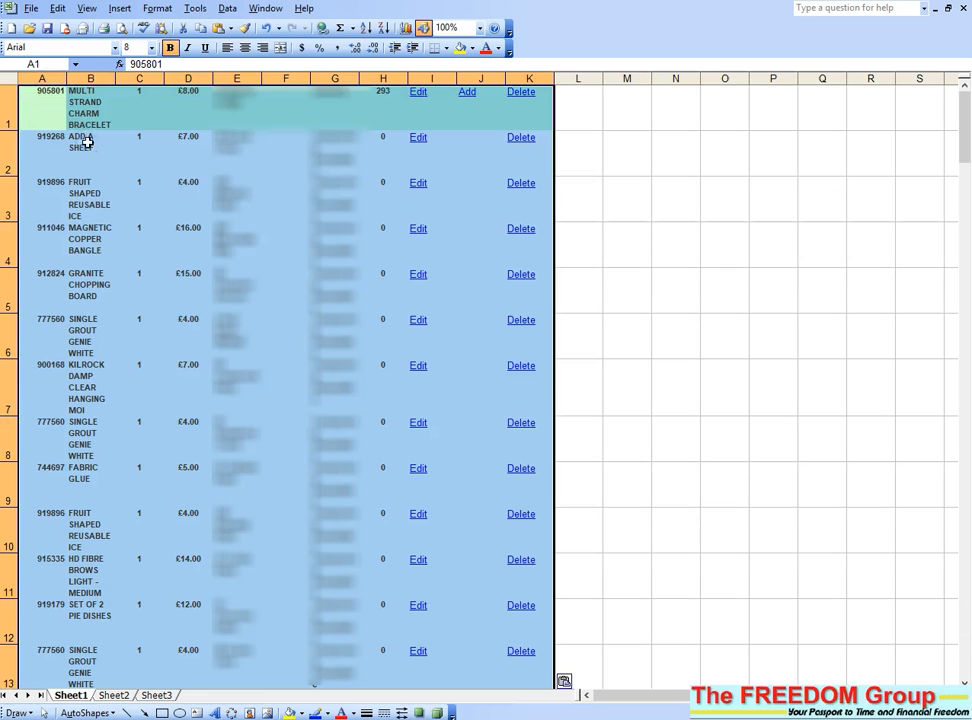
pyautogui.moveTo(700, 289)
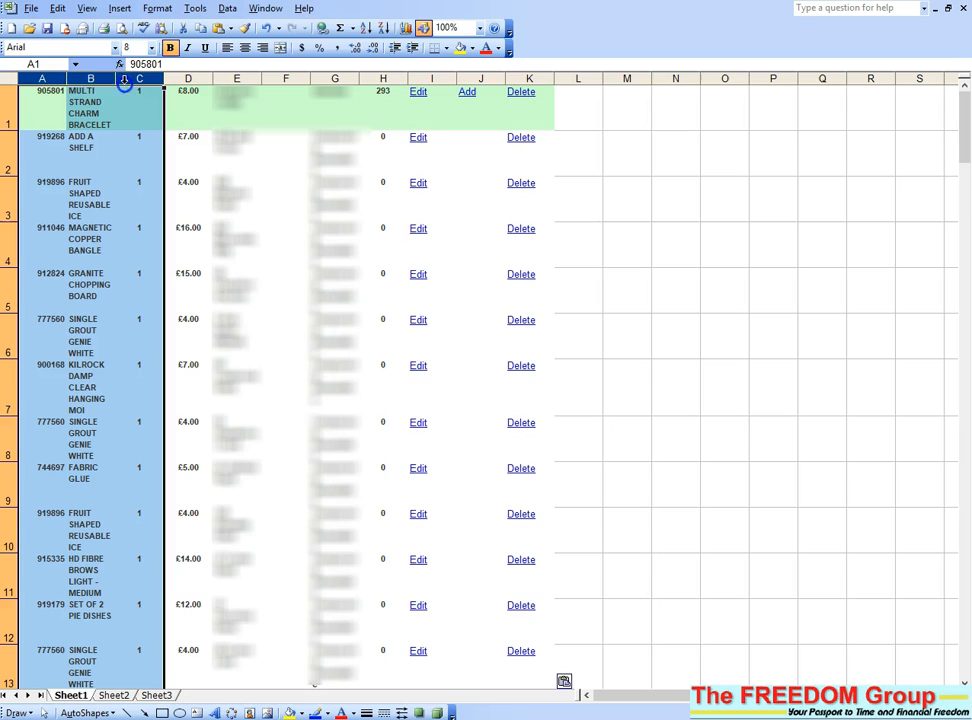
pyautogui.moveTo(57, 8)
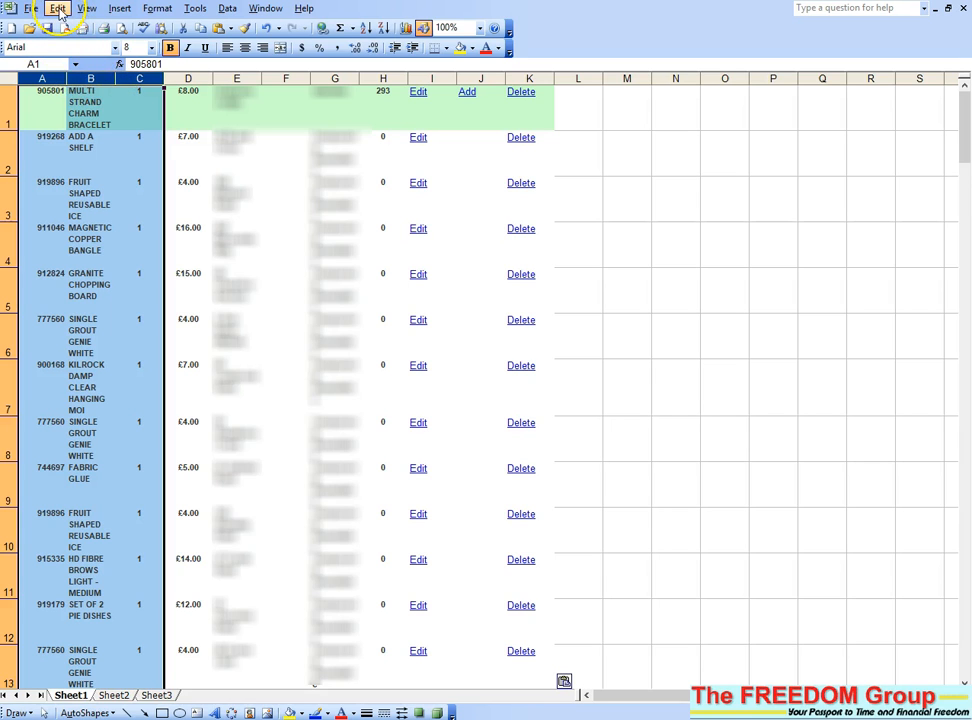
# Step: Open the Edit menu to delete the non-price columns
pyautogui.click(57, 8)
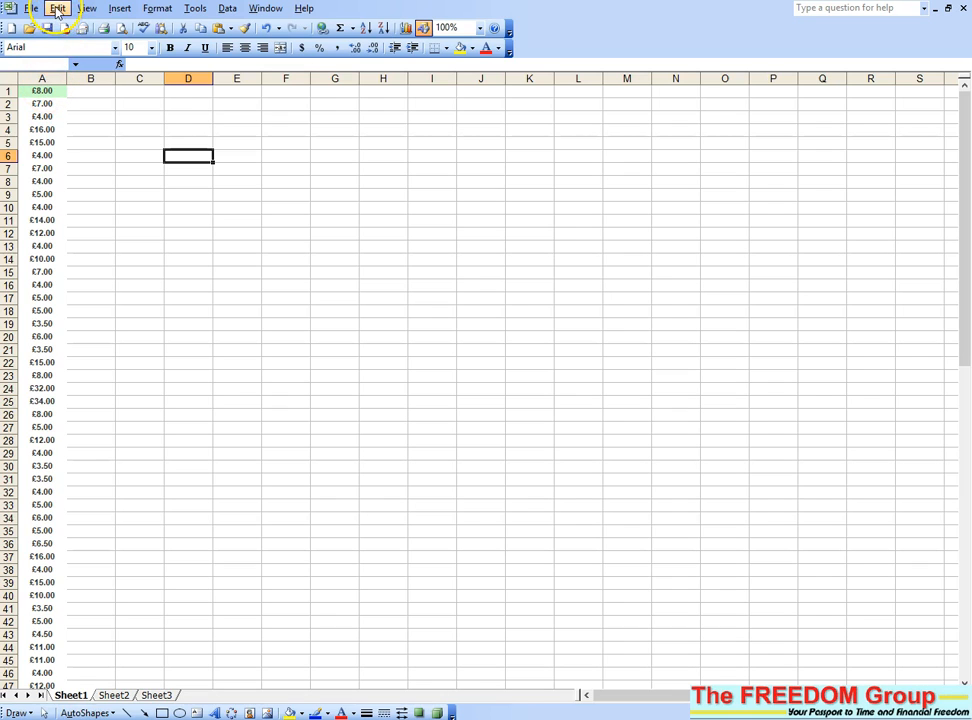
# Step: Replace every £ sign with nothing, confirming the 98 replacements
pyautogui.click(57, 8)
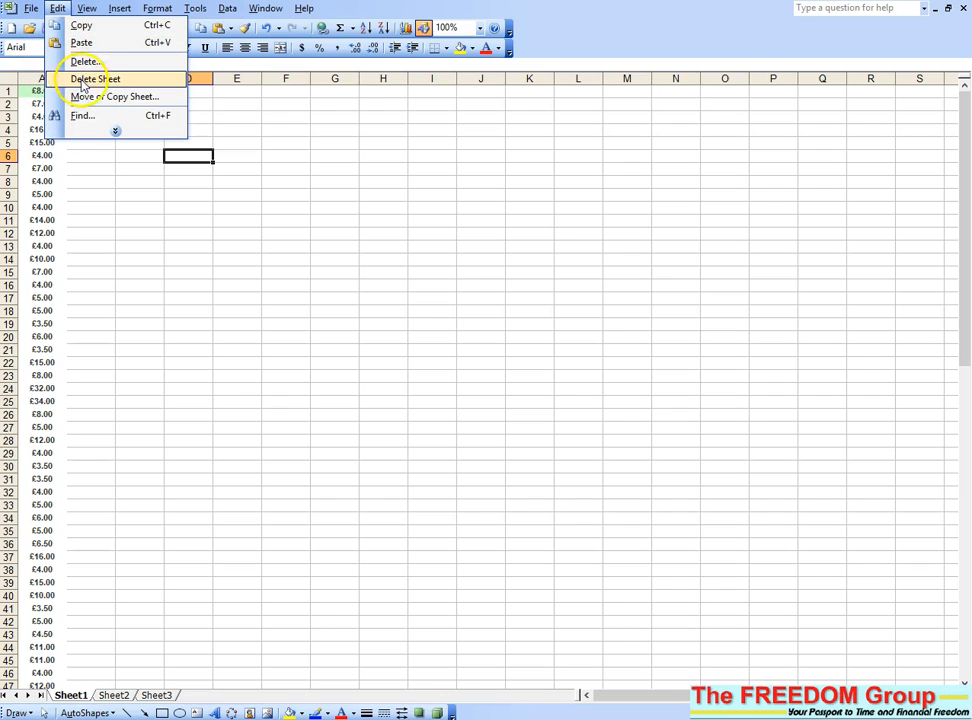
pyautogui.click(82, 115)
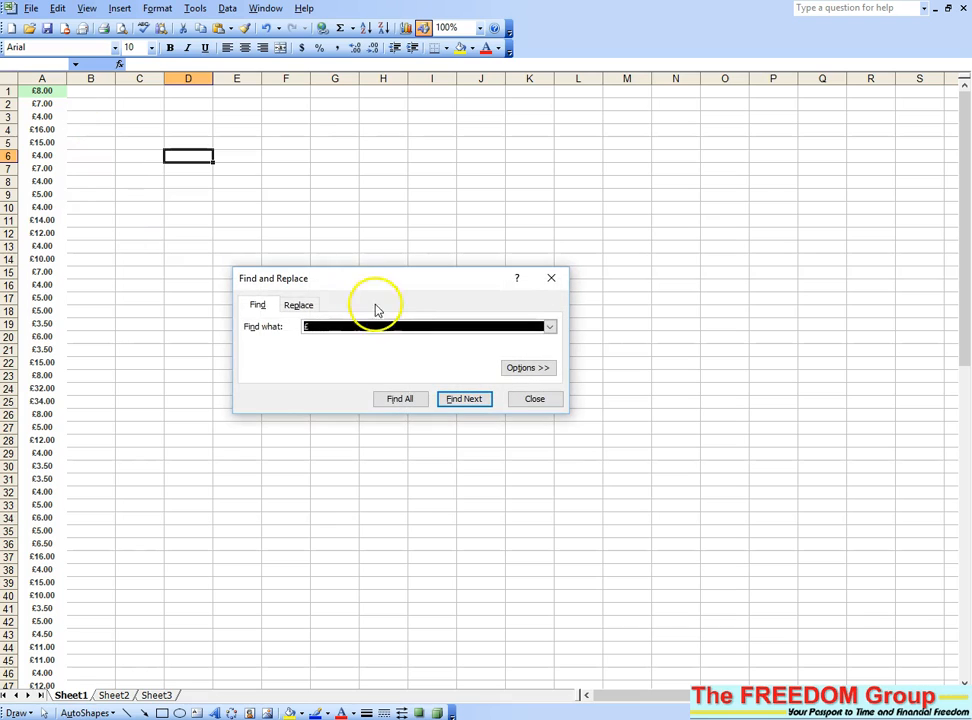
pyautogui.click(298, 305)
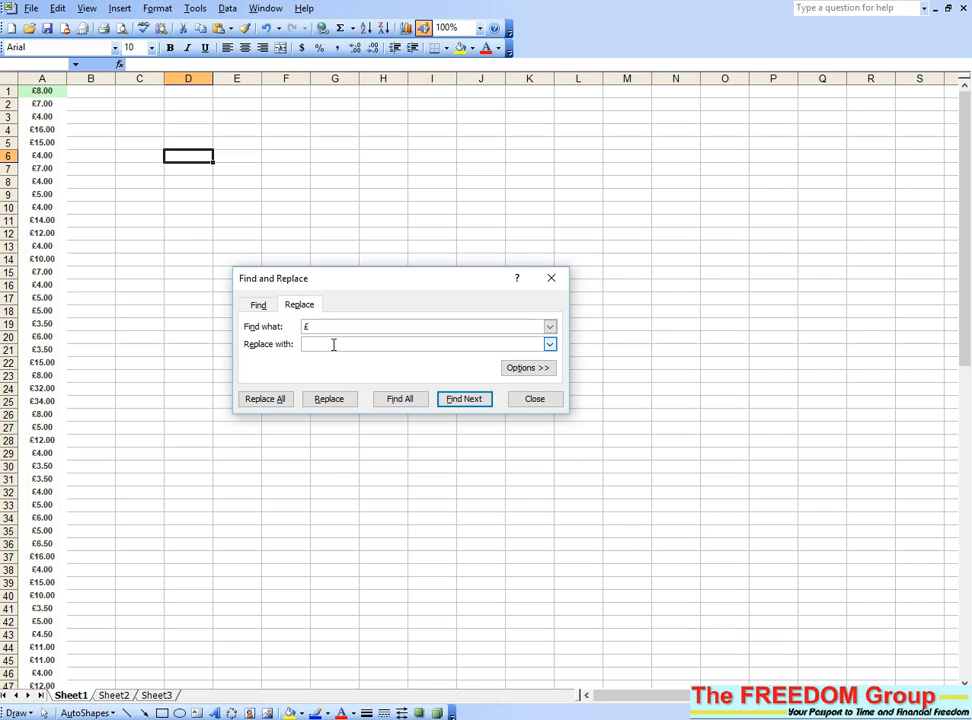
pyautogui.moveTo(407, 388)
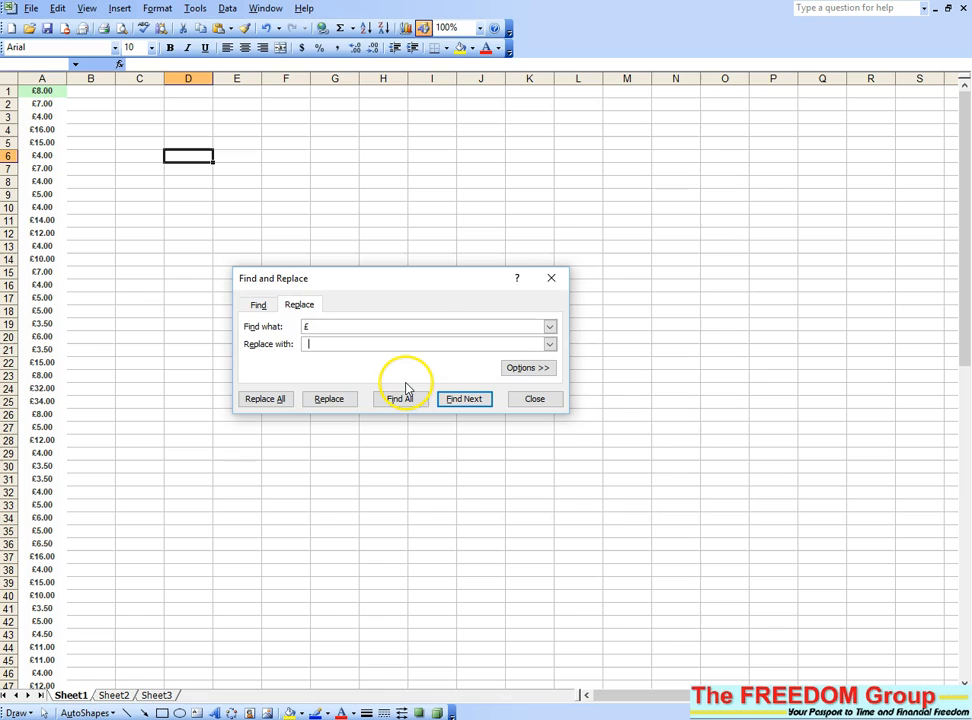
pyautogui.moveTo(363, 371)
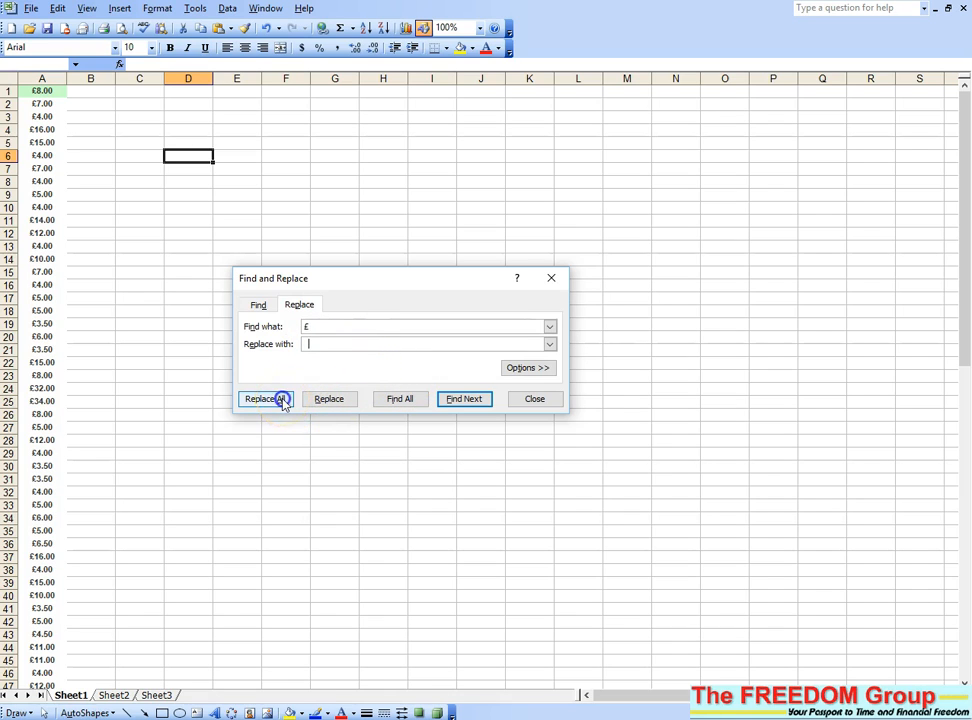
pyautogui.click(265, 398)
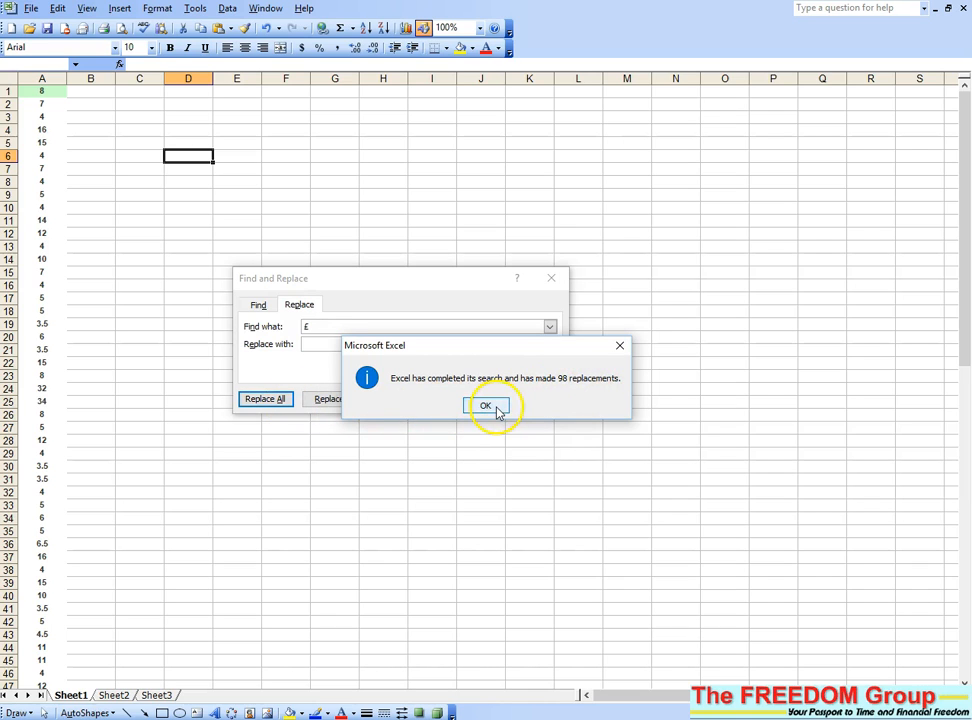
pyautogui.click(485, 406)
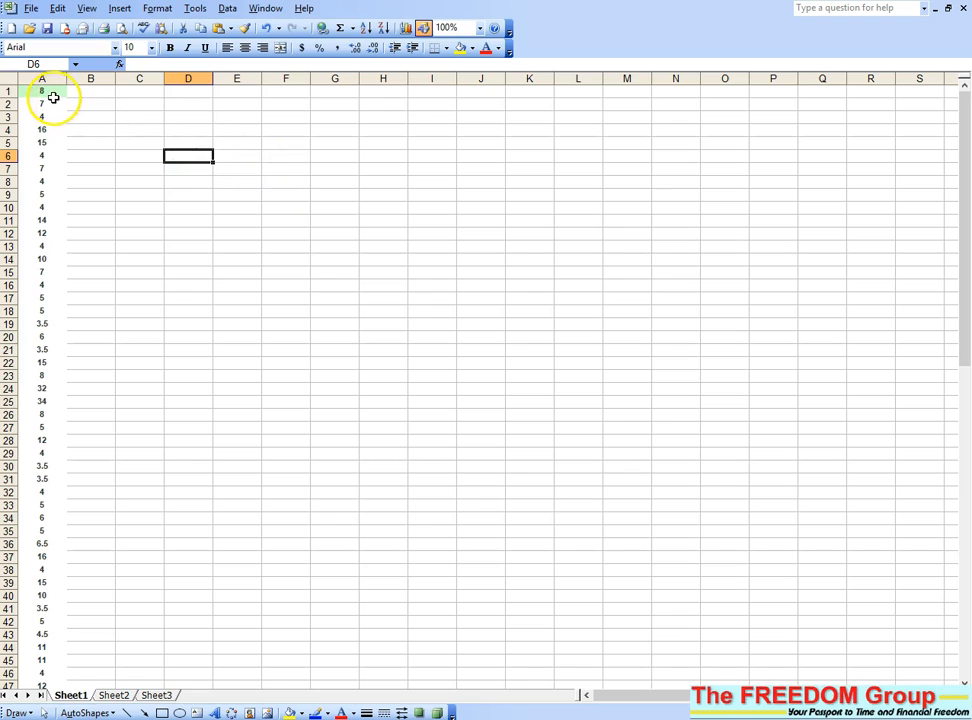
# Step: Select the price cells from A1 down to A98
pyautogui.click(42, 91)
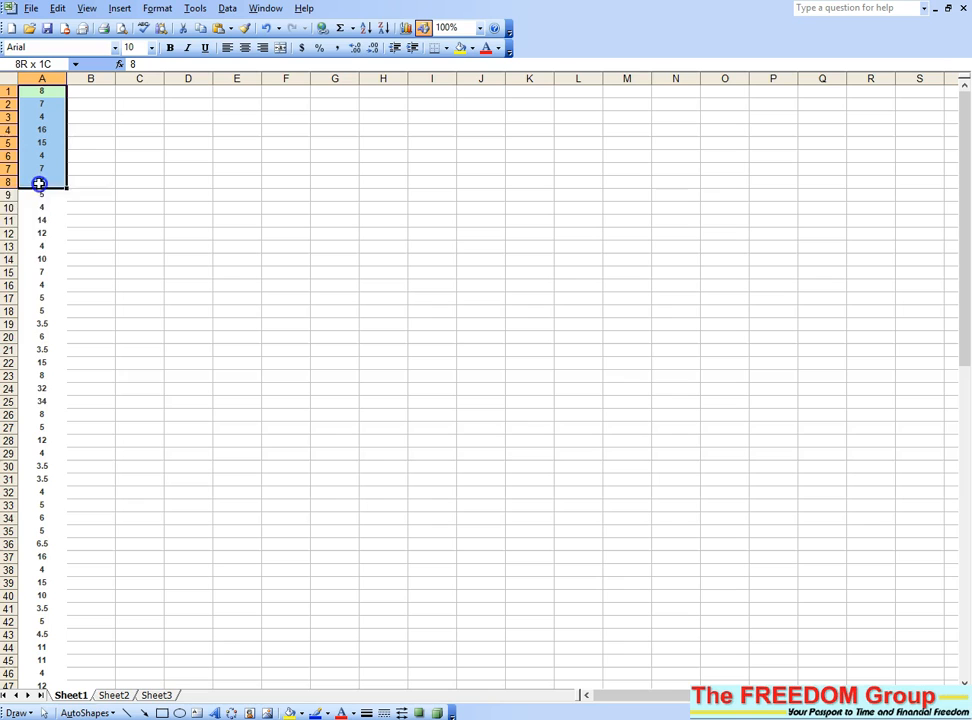
pyautogui.moveTo(41, 182); pyautogui.dragTo(41, 641)
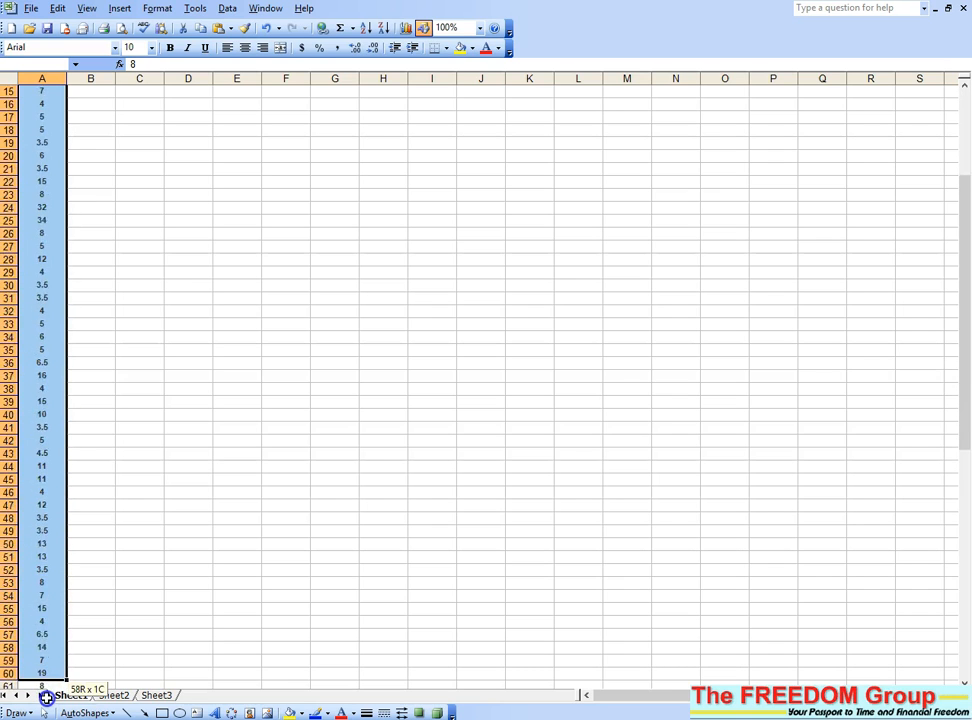
pyautogui.scroll(-3)
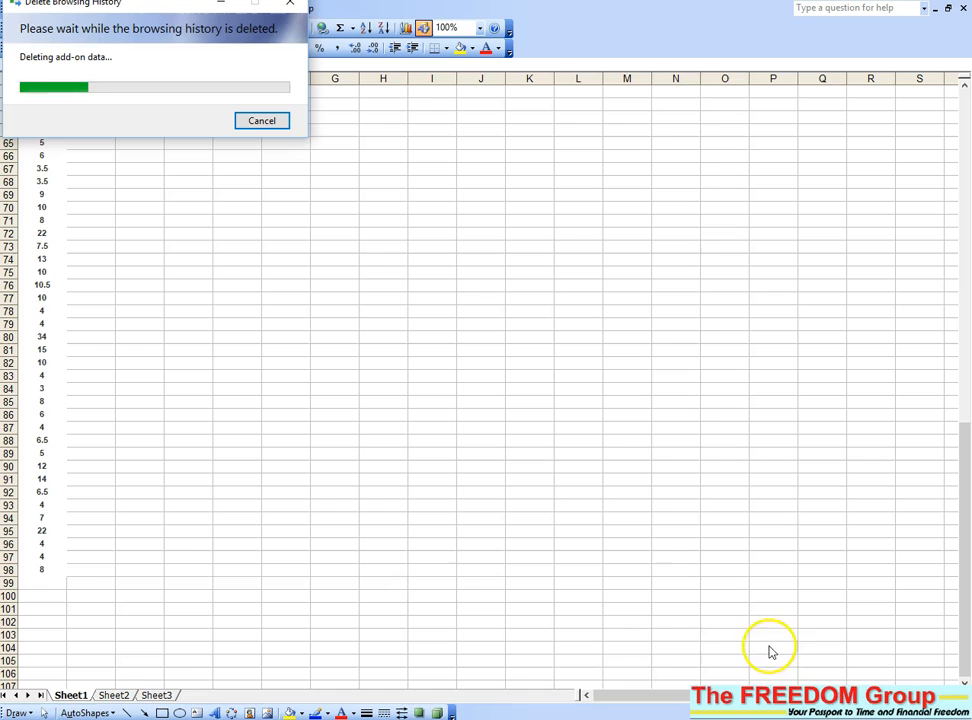
pyautogui.moveTo(672, 572)
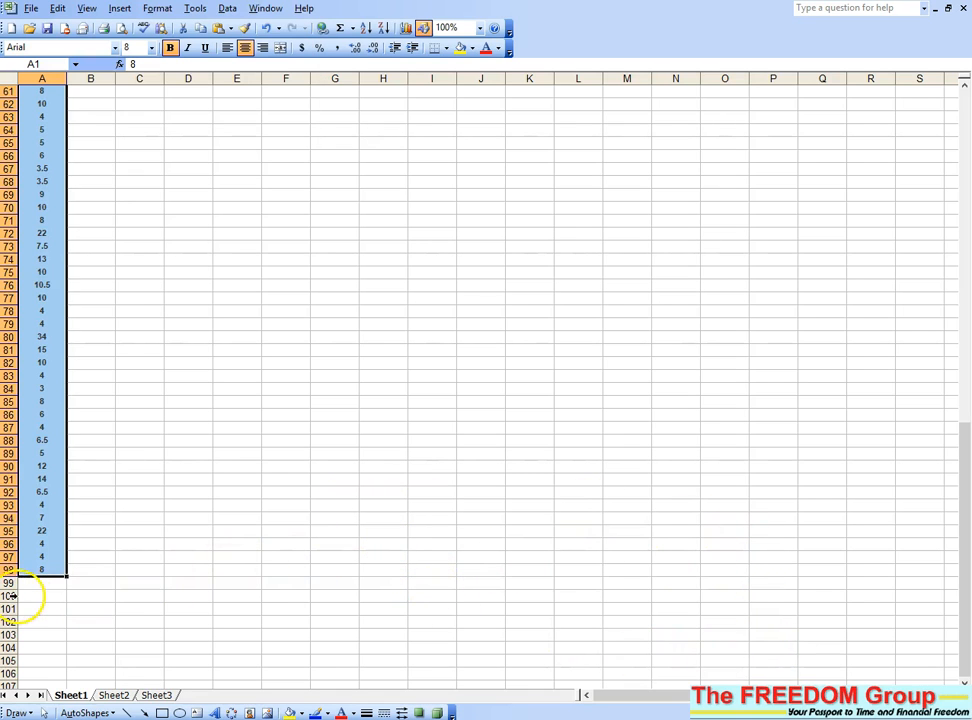
# Step: AutoSum the prices into cell A100, giving 842.5, and check the formula
pyautogui.click(42, 596)
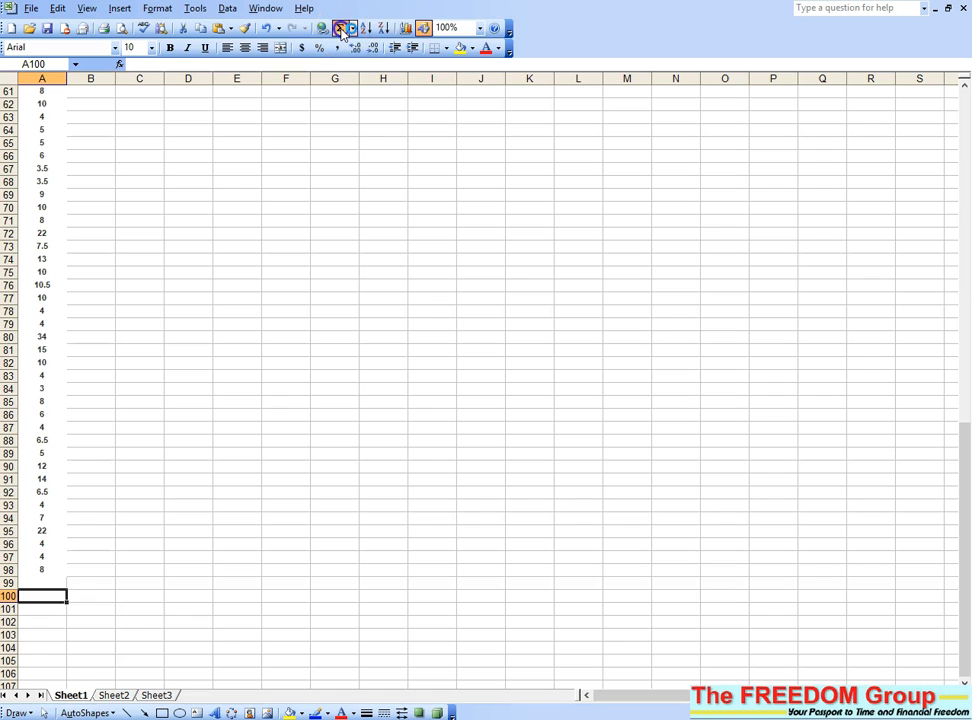
pyautogui.click(339, 27)
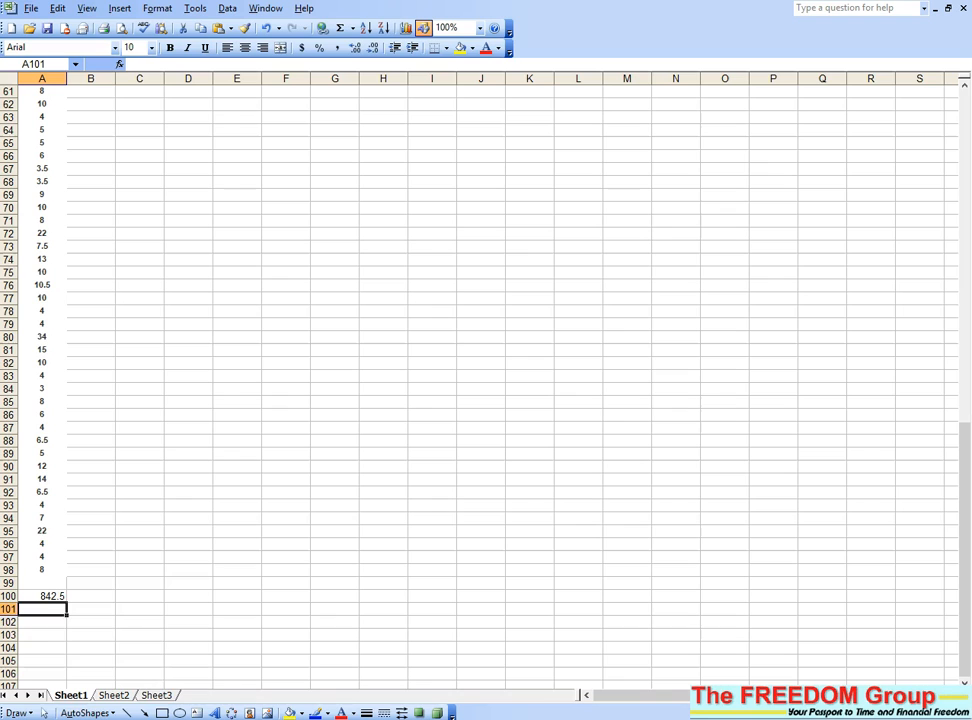
pyautogui.click(52, 595)
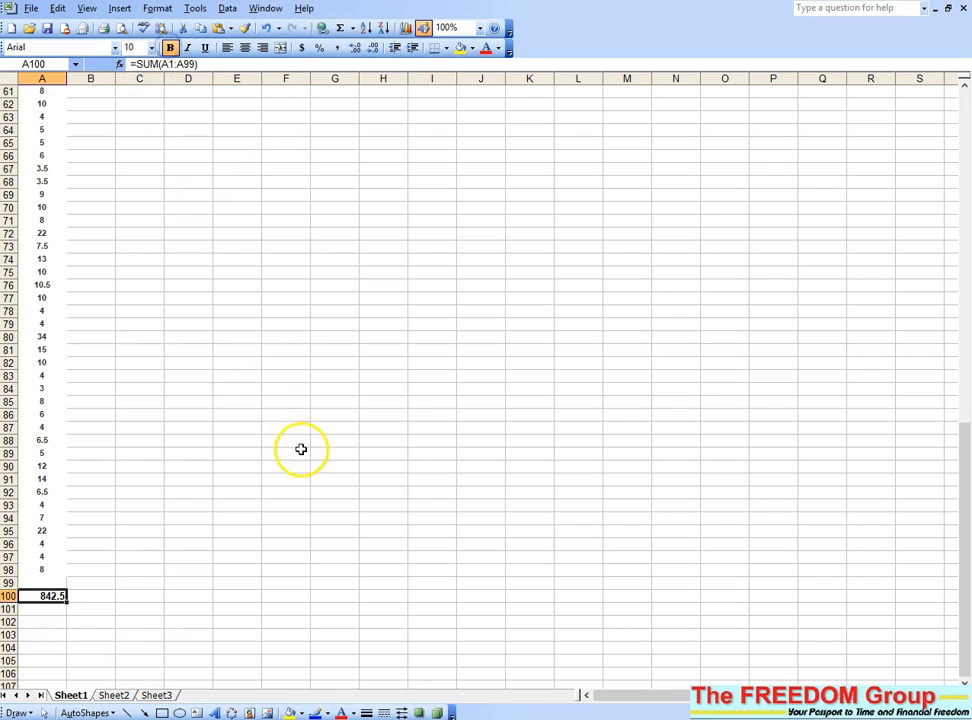
pyautogui.moveTo(228, 449)
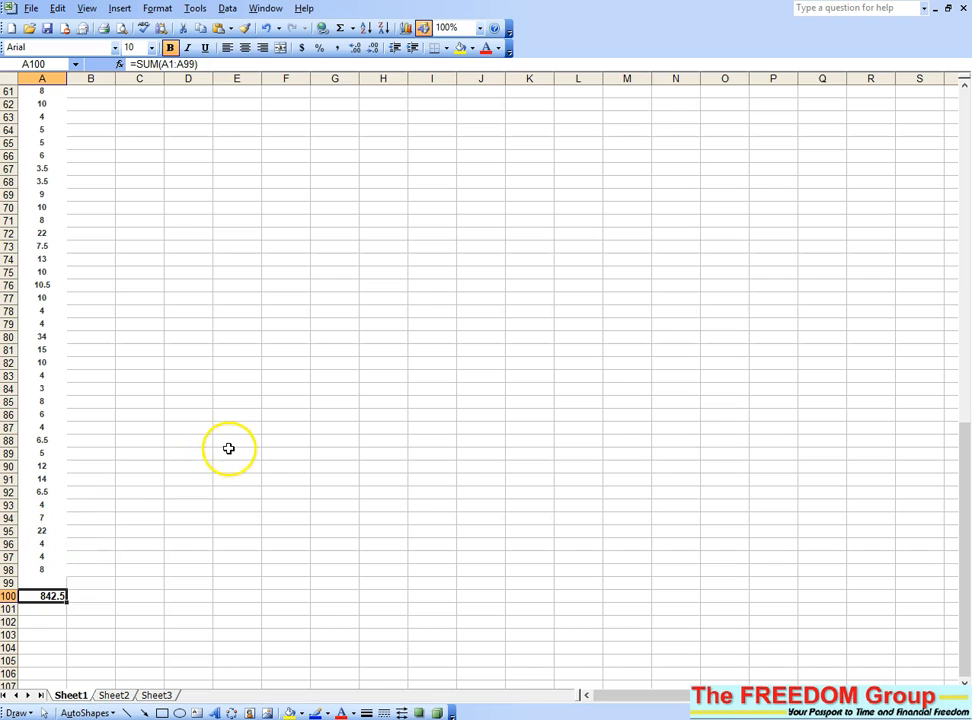
pyautogui.moveTo(160, 443)
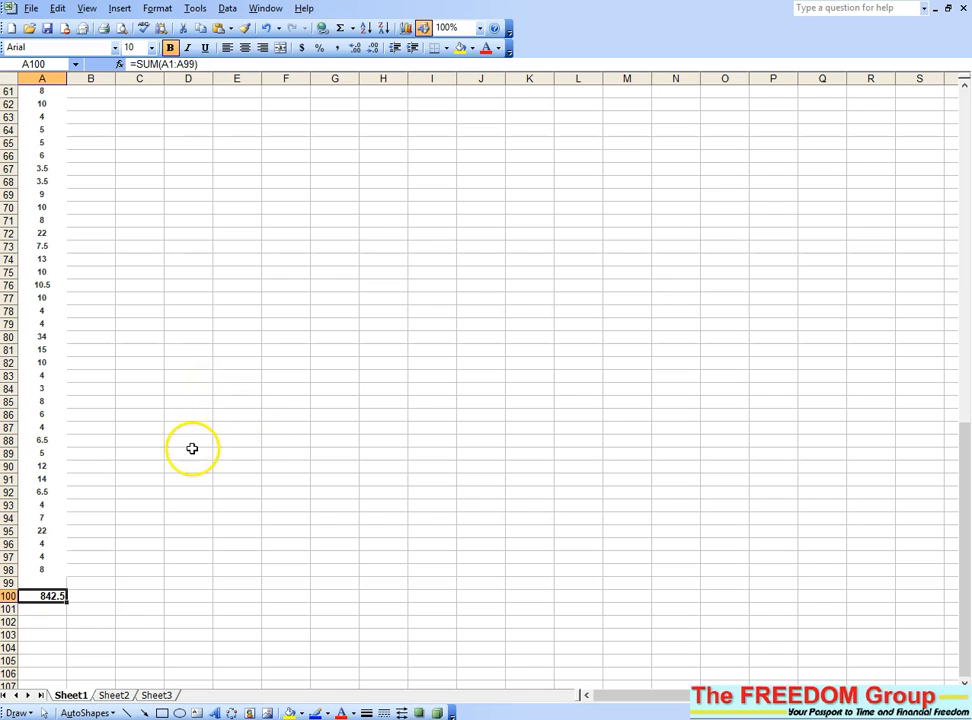
pyautogui.moveTo(116, 120)
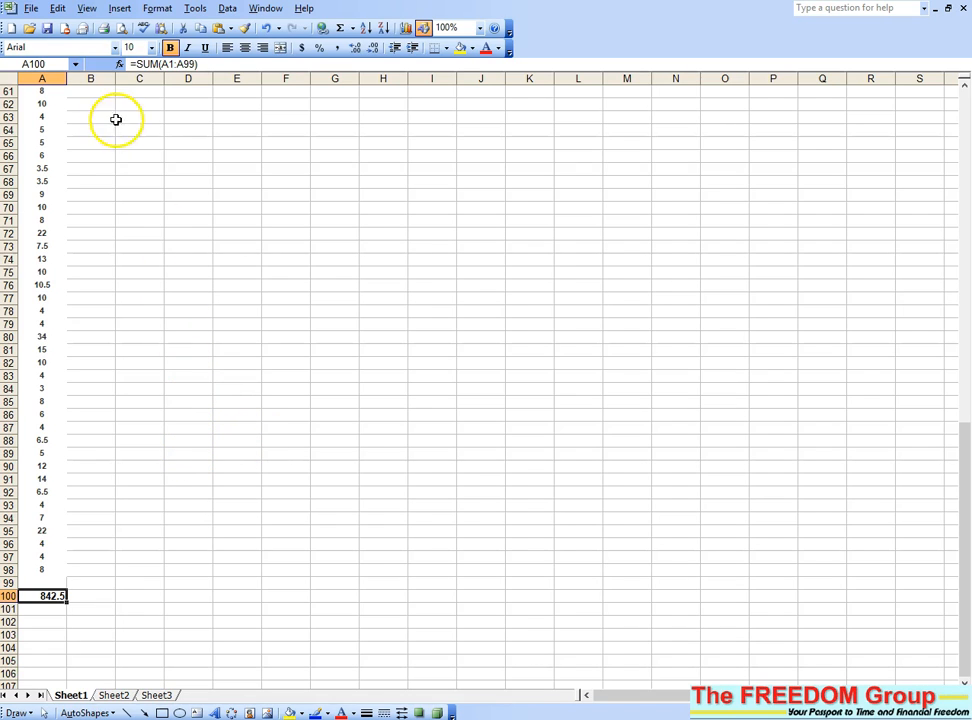